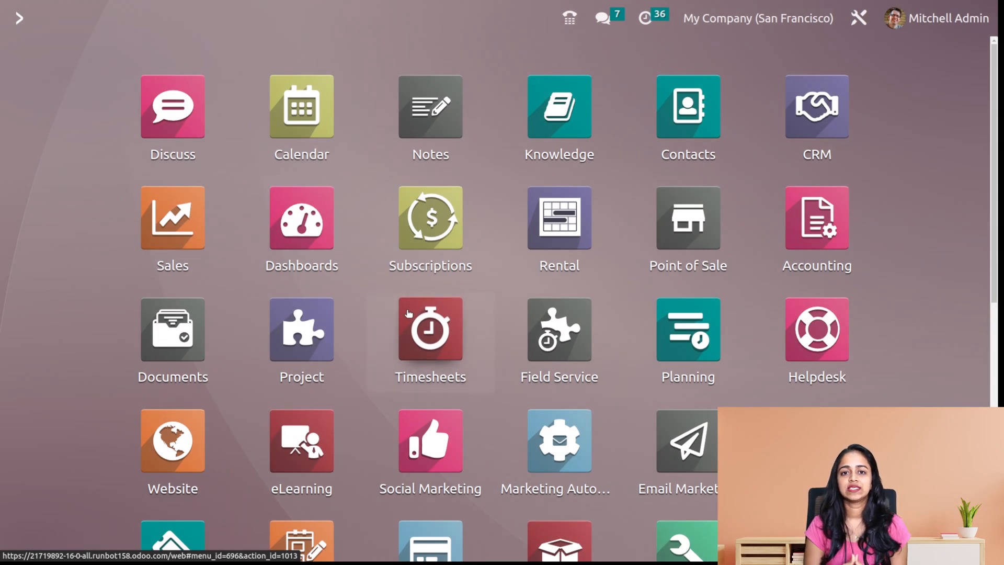
Step: Look at Timesheets briefly, then go to the Sales app's quotations list
click(431, 329)
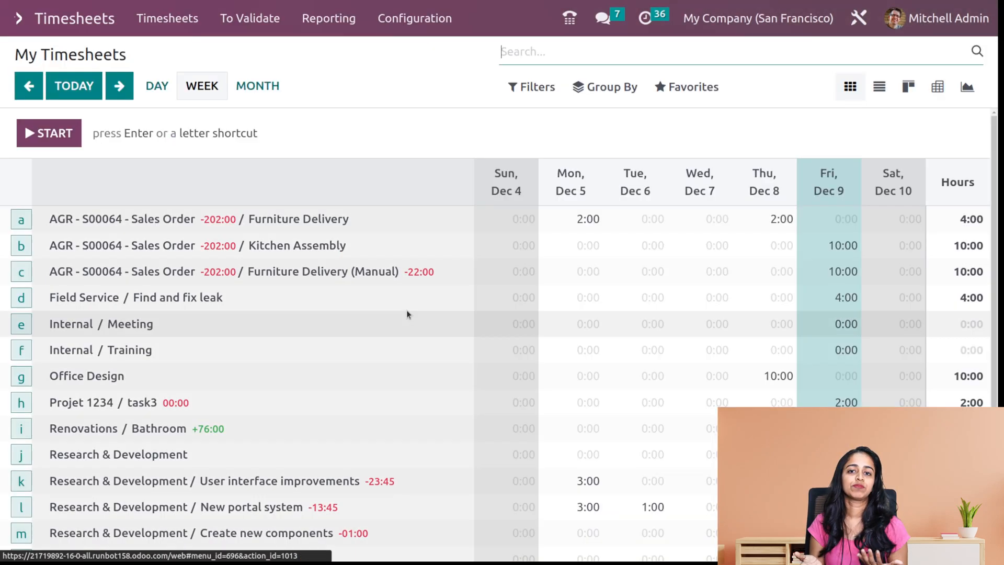
click(17, 17)
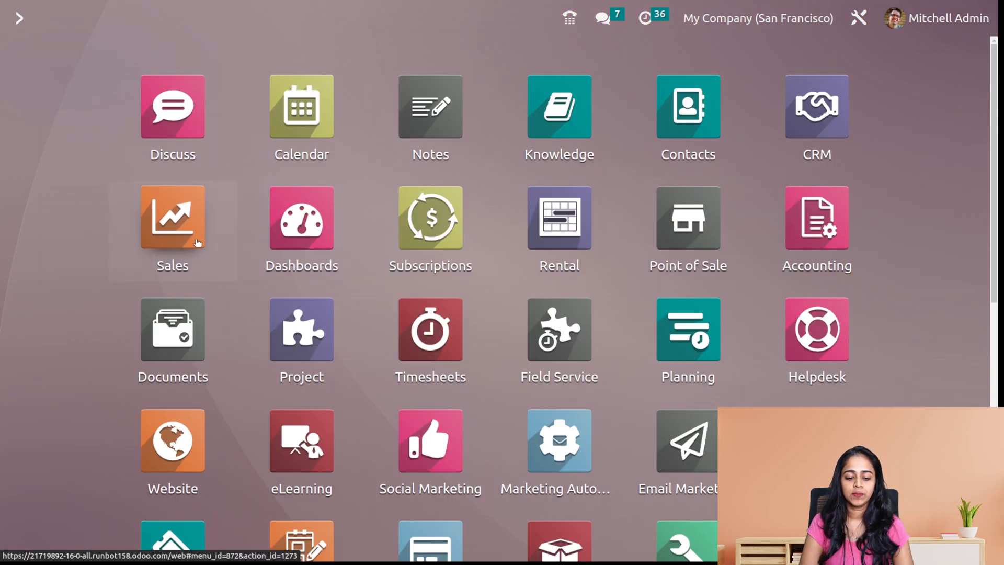
click(172, 218)
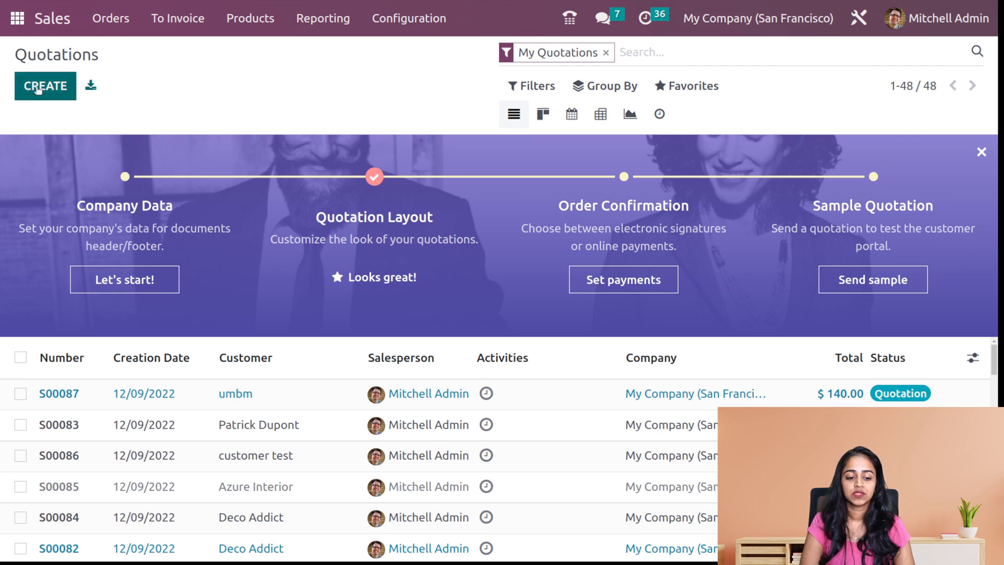
Step: Create a new quotation for Deco Addict and discard the empty product line before adding section 1
click(45, 86)
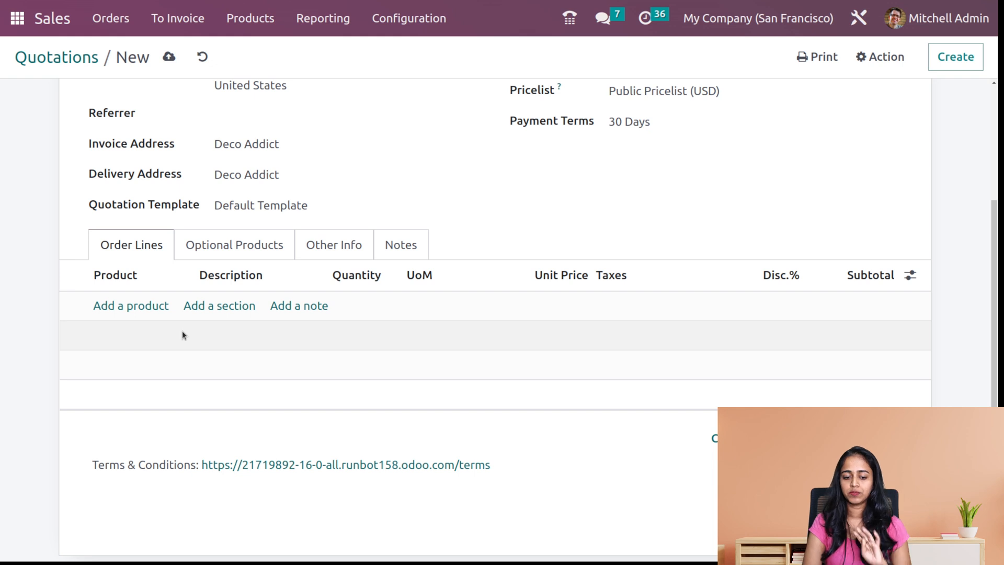
click(130, 305)
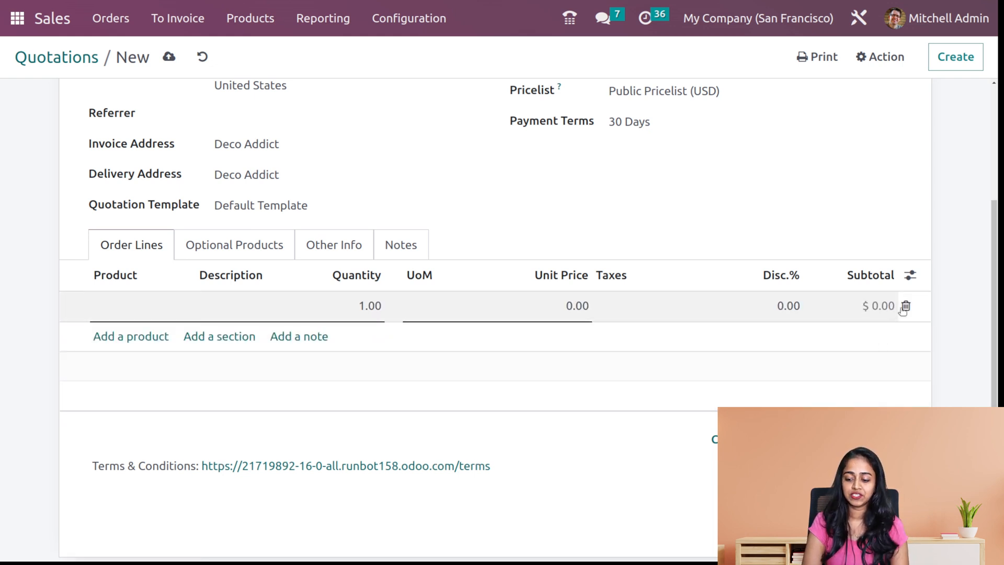
click(910, 305)
text(section 1)
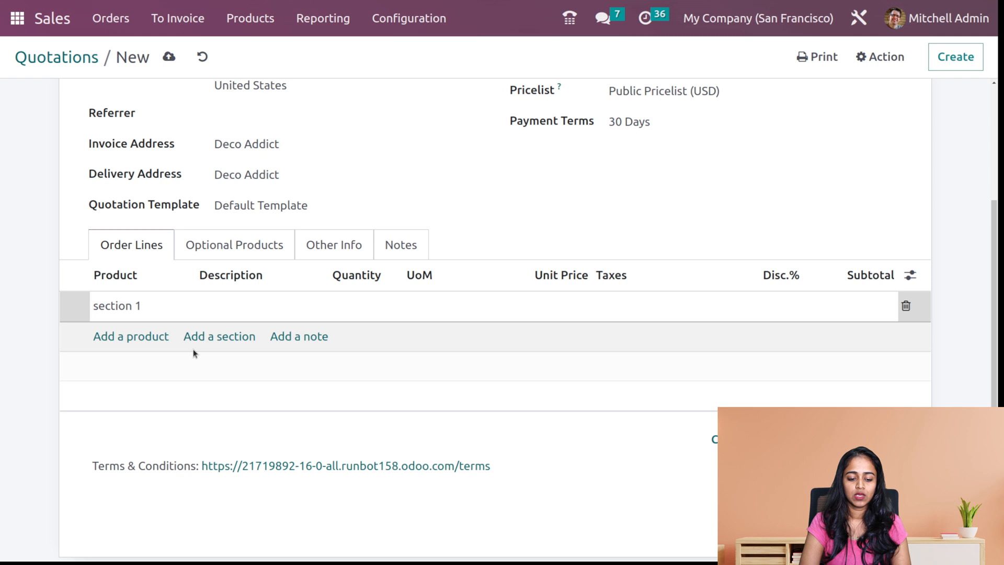
Step: Add [CONS_89957] Bolt ($0.50) and Bacon Burger ($7.50) lines under section 1
click(131, 337)
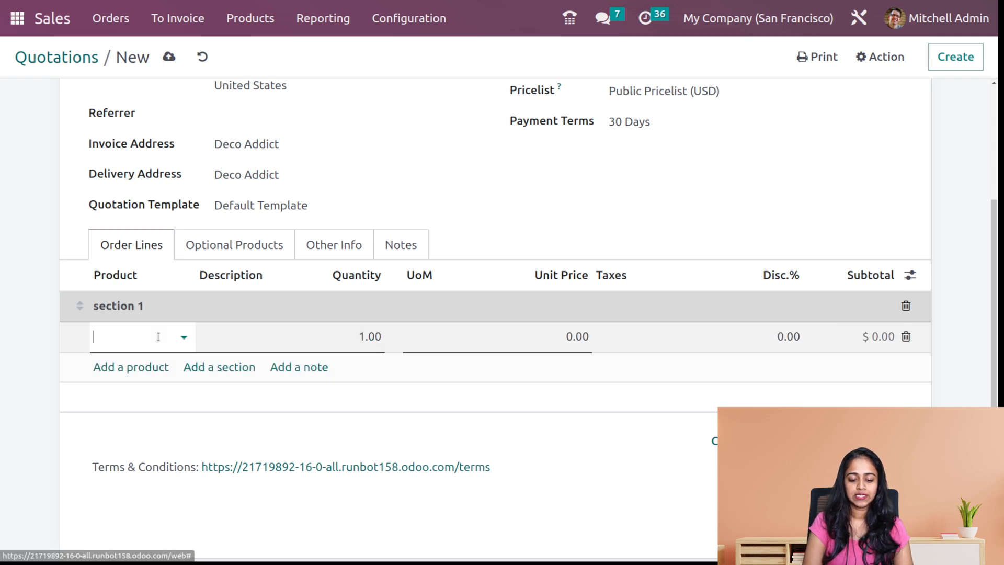
click(130, 336)
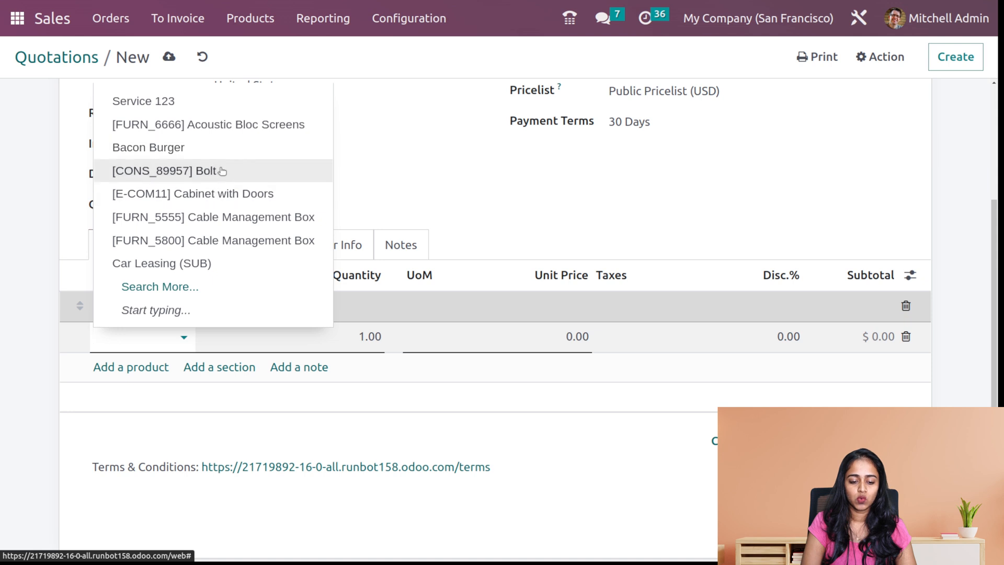
click(162, 172)
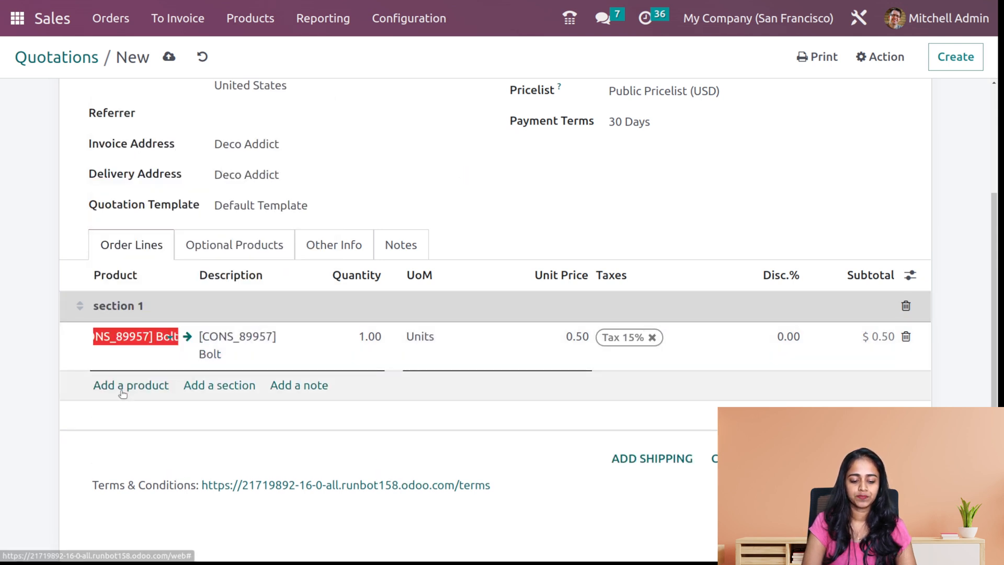
click(129, 385)
text(Bacon Burger)
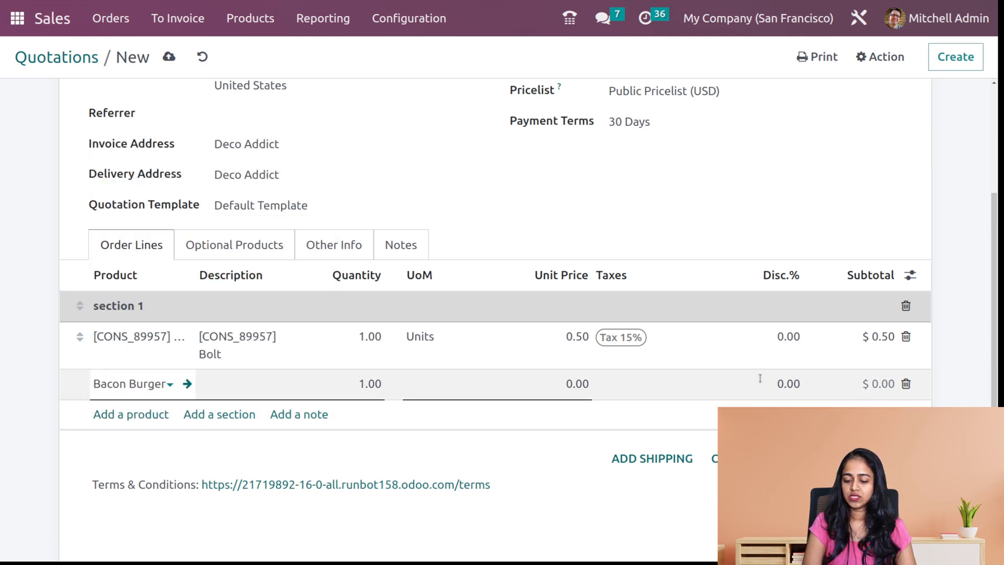
click(130, 384)
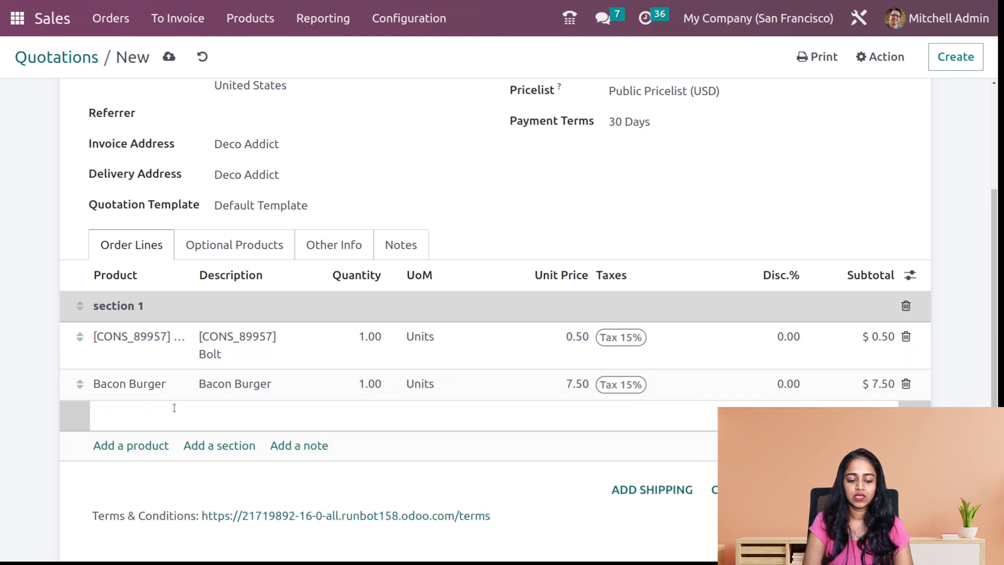
Step: Name section 2 and add Cable Management Box and Cabinet with Doors lines under it
text(section 2)
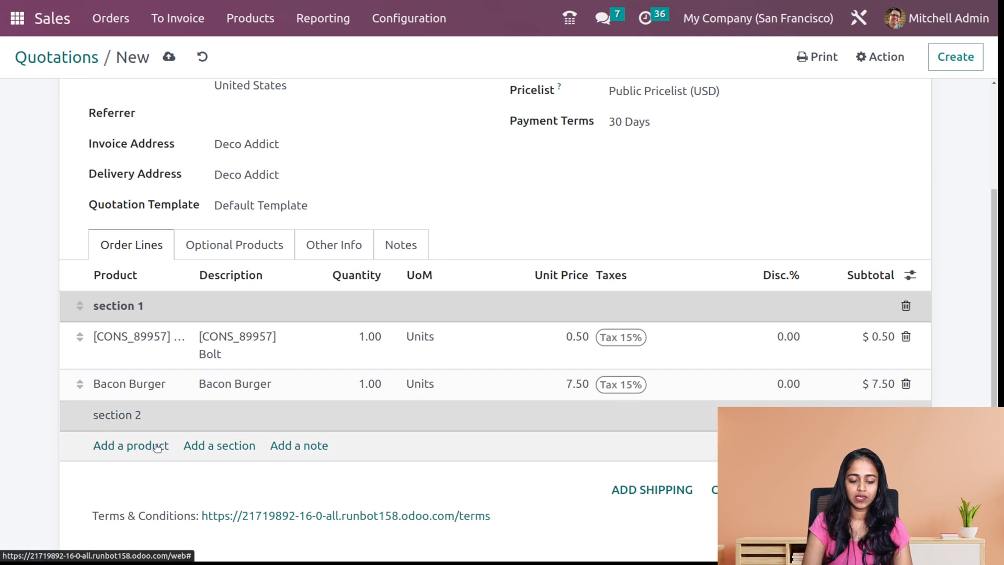
click(130, 445)
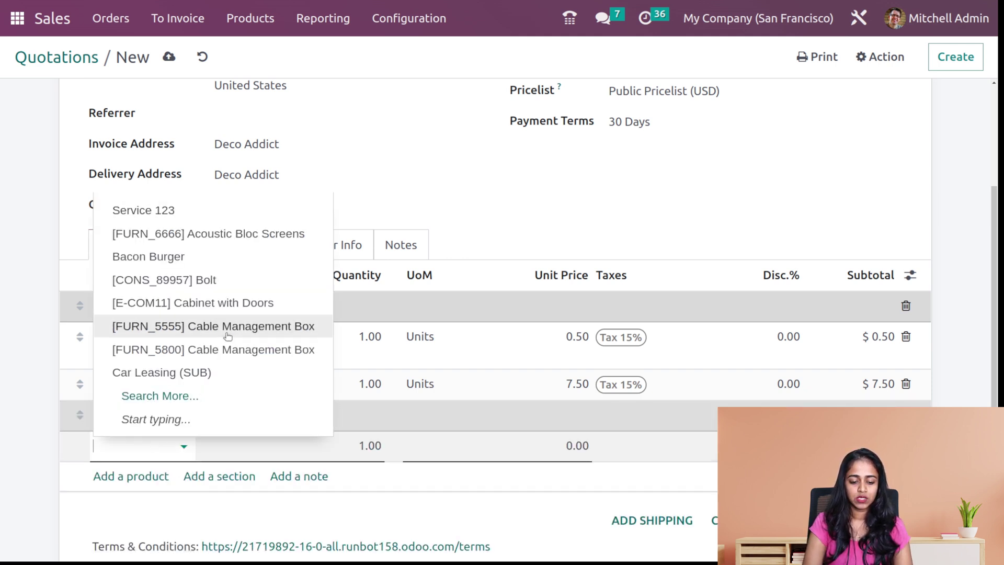
click(213, 327)
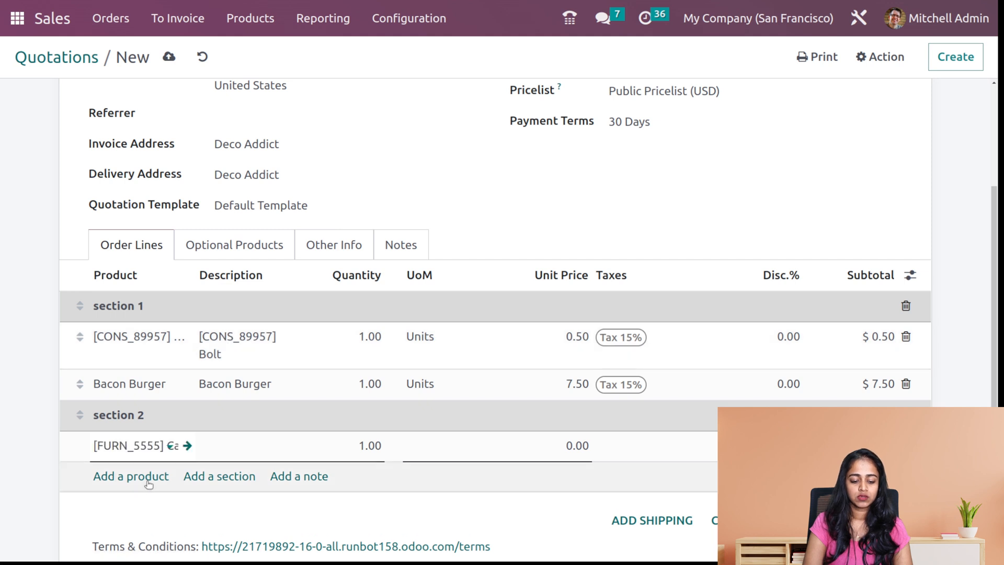
click(131, 475)
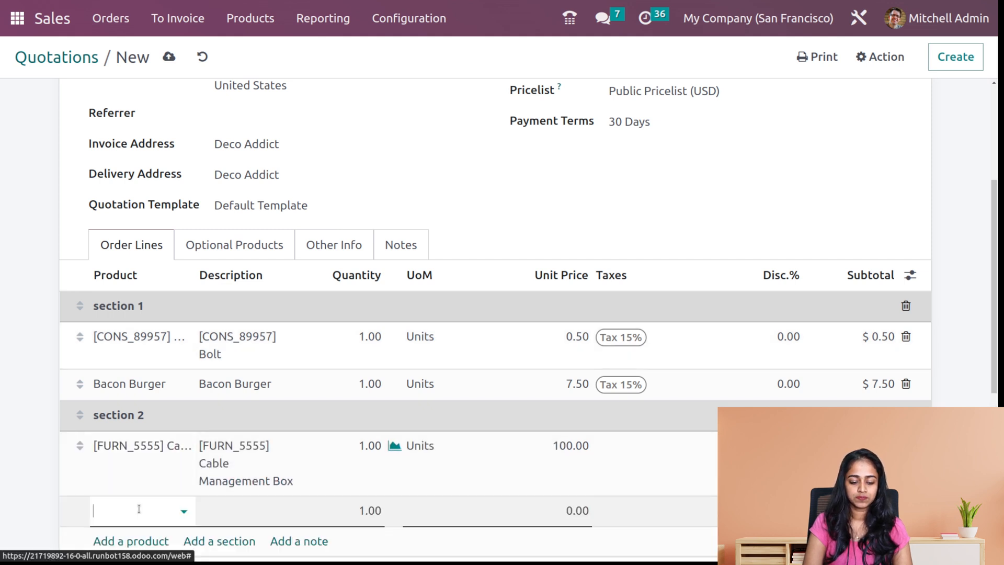
click(134, 510)
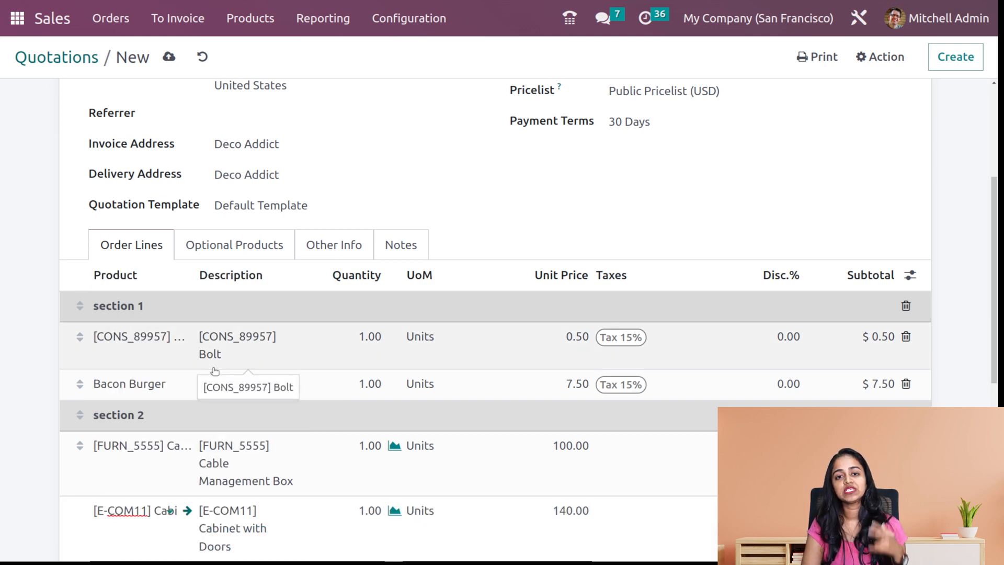
Step: Add the note 'this is a demo note' after the section 2 products and confirm the quotation
scroll(down, 3)
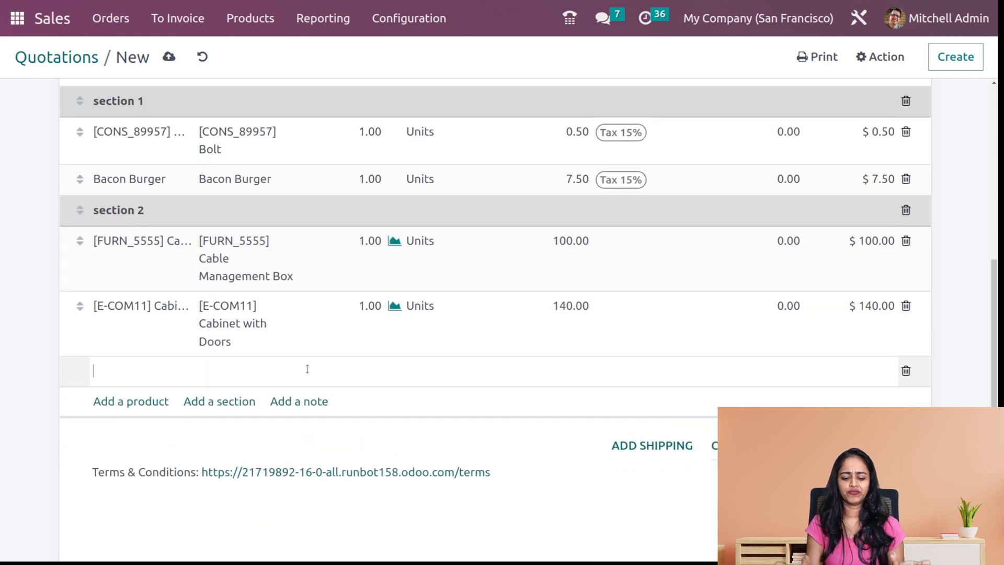
text(thi)
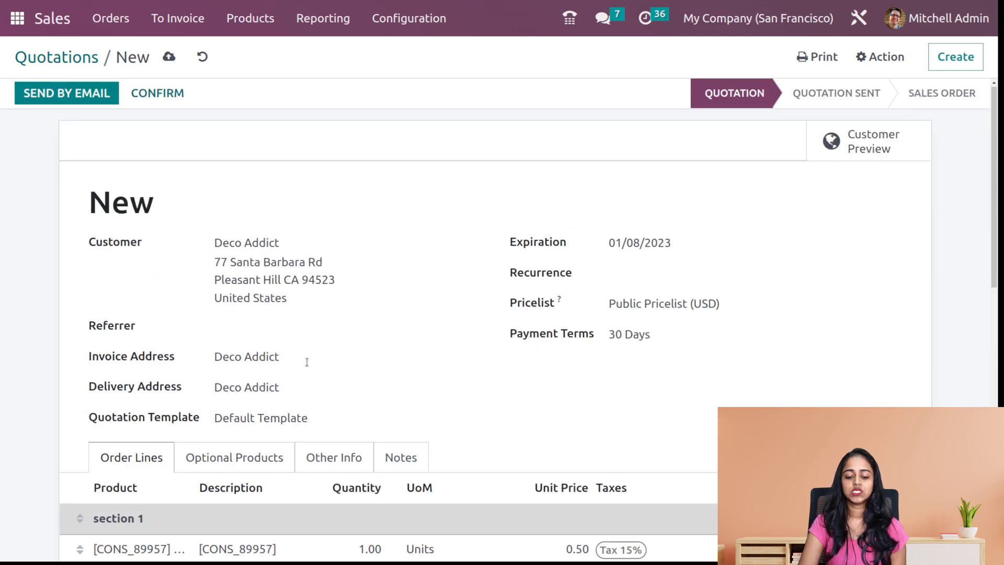
scroll(down, 3)
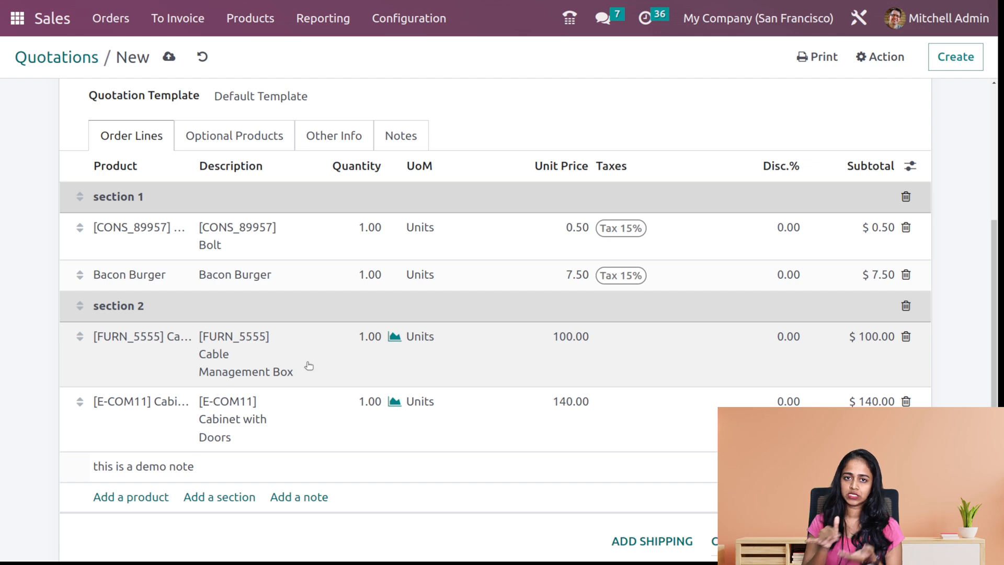
click(145, 466)
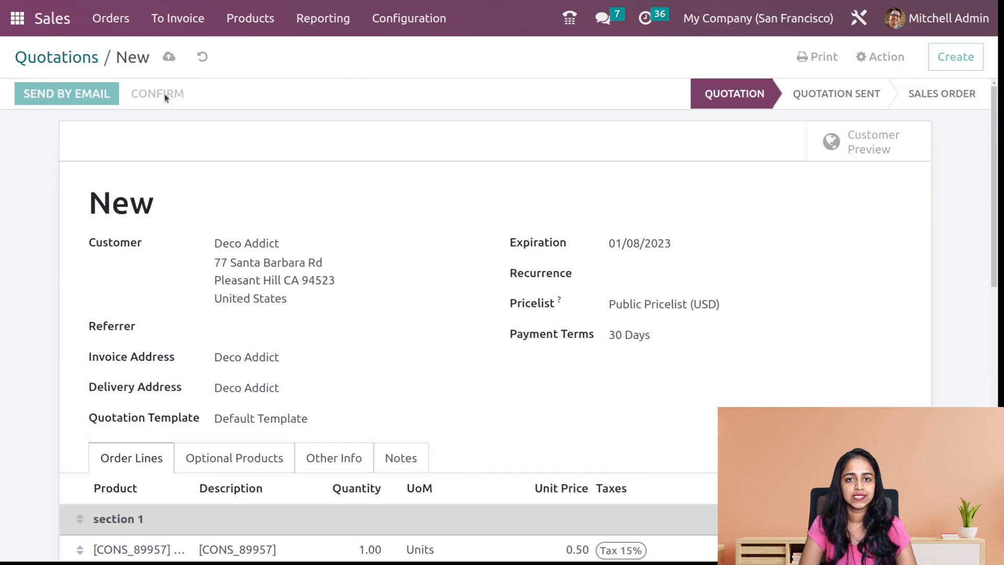
Step: Confirm into sales order S00088 and create a regular invoice, opening it
scroll(down, 3)
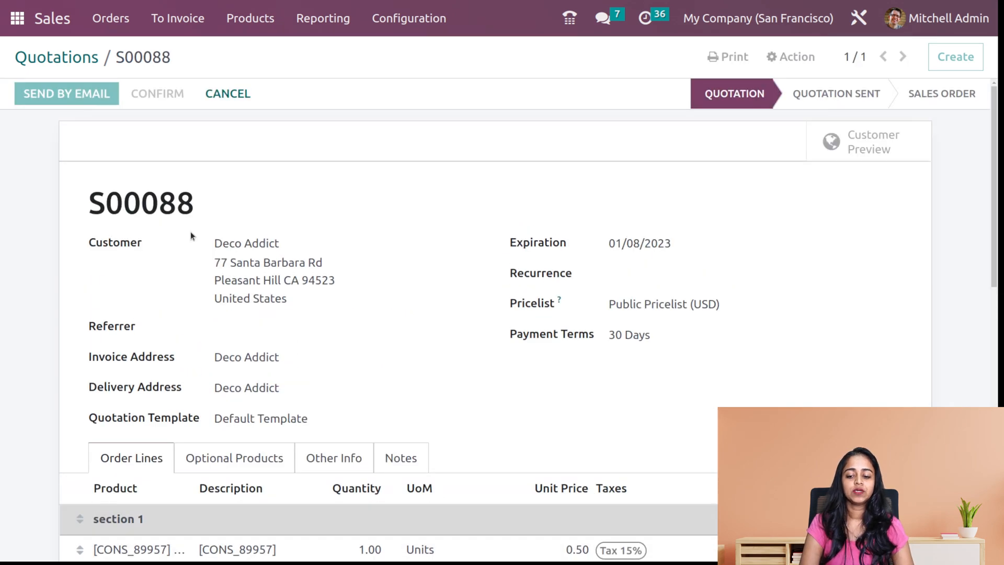
click(157, 94)
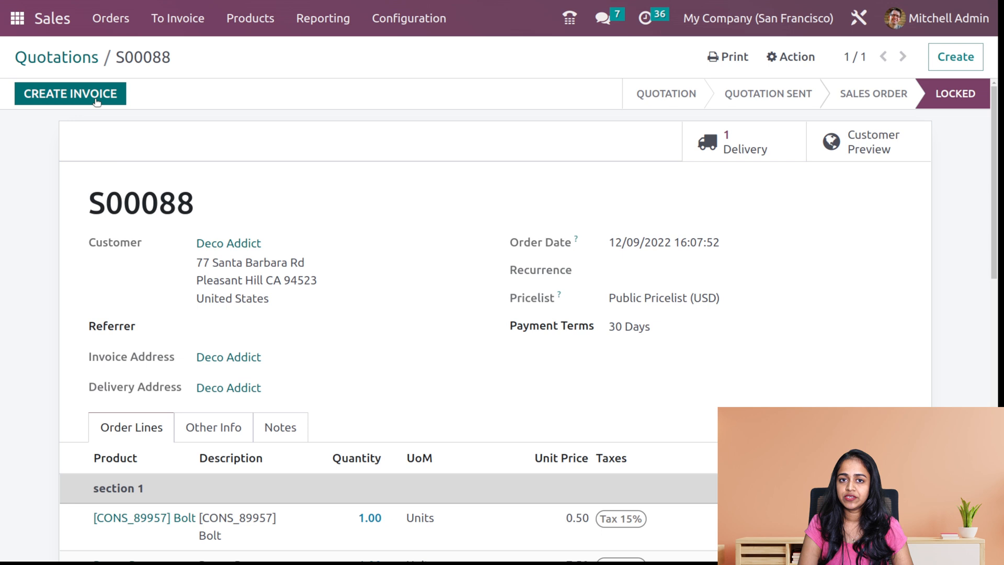
click(69, 93)
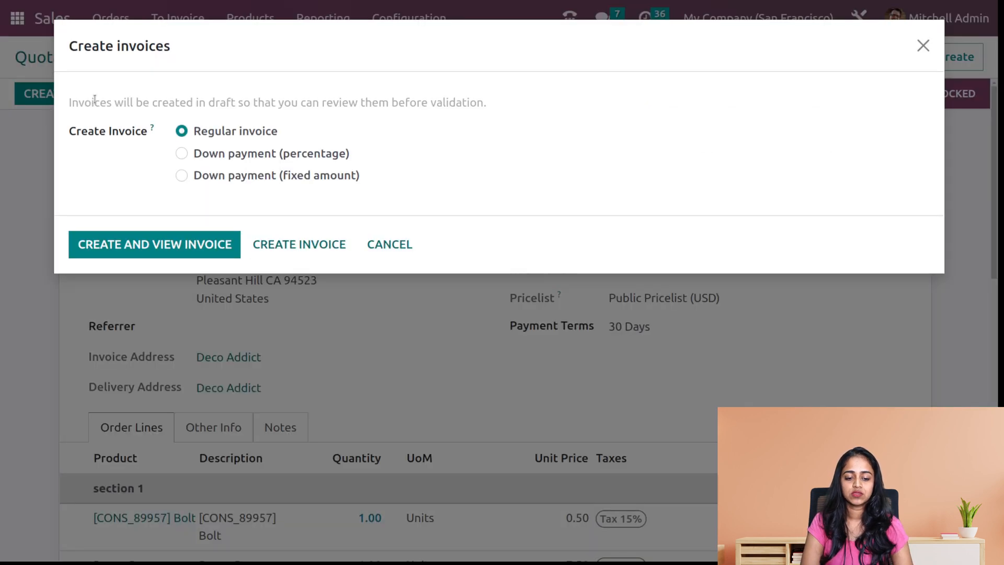
click(154, 245)
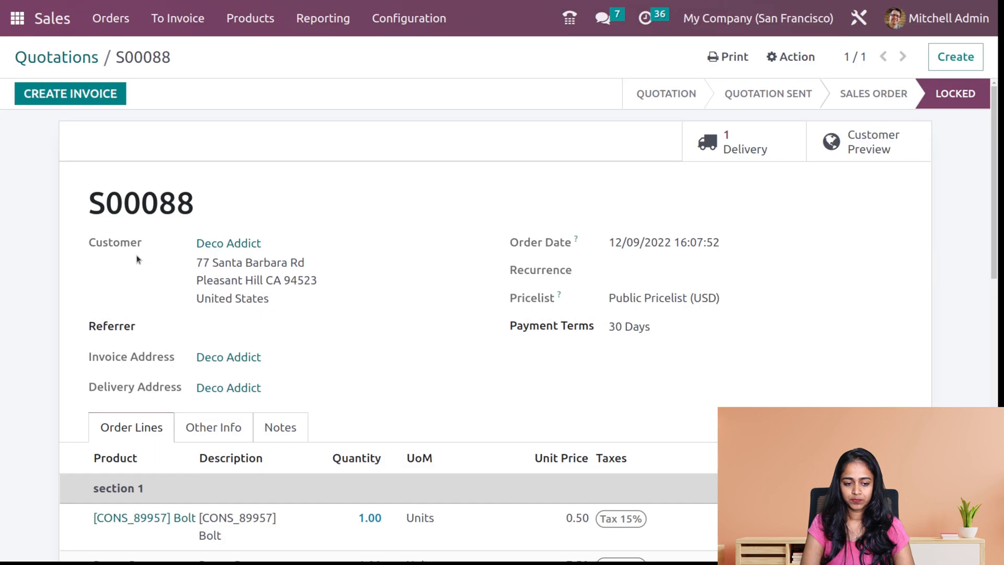
Step: Post the draft invoice as INV/2022/00060 for Deco Addict
click(69, 93)
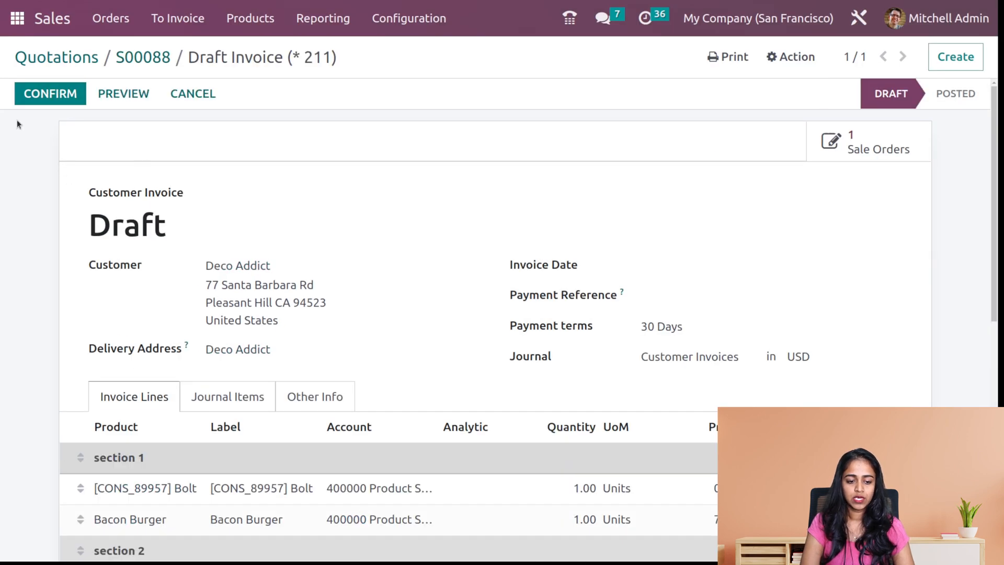
click(51, 94)
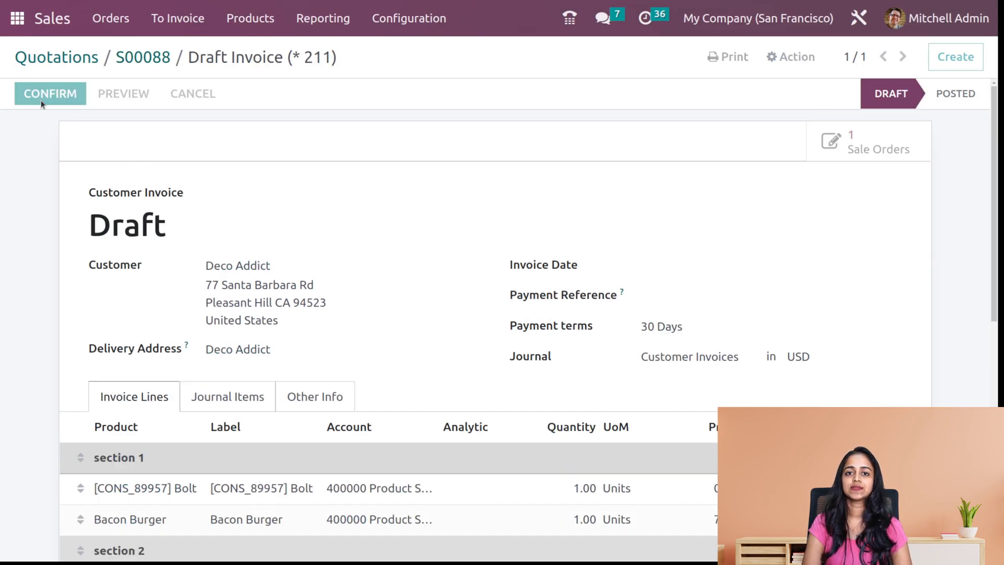
click(50, 94)
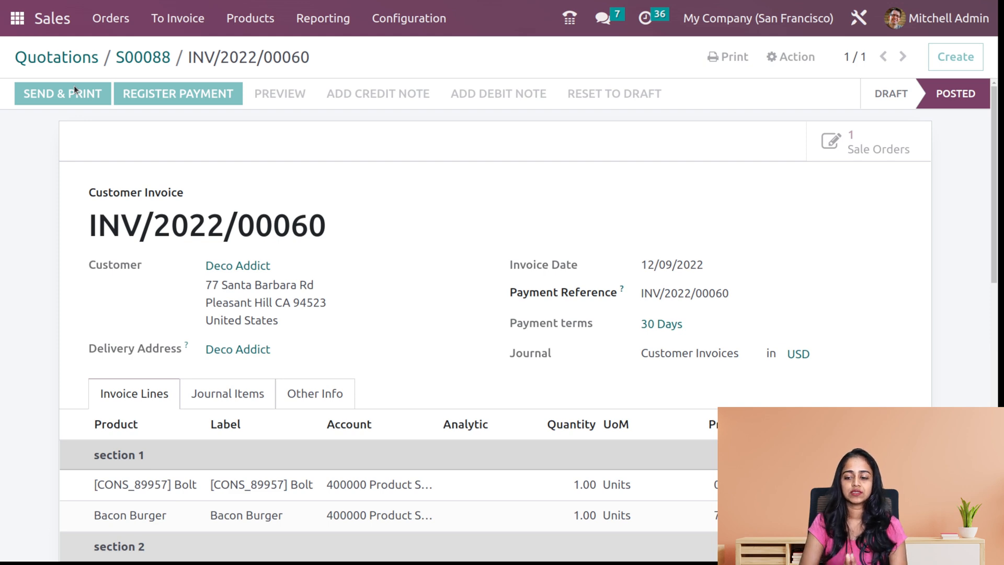
Step: Use Send & Print to open the Invoice_INV_2022_00060.pdf attachment showing sections and note
click(63, 95)
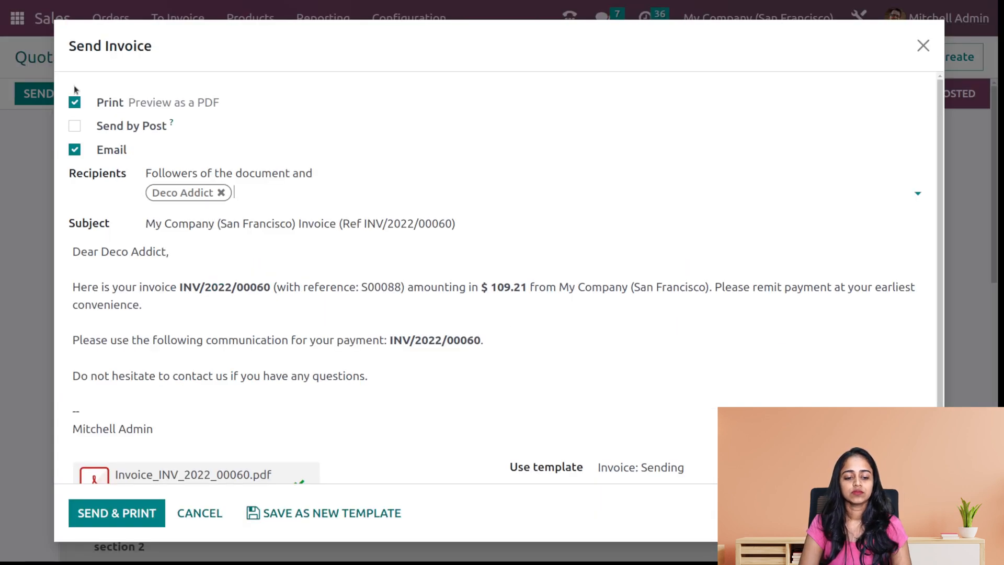
scroll(down, 3)
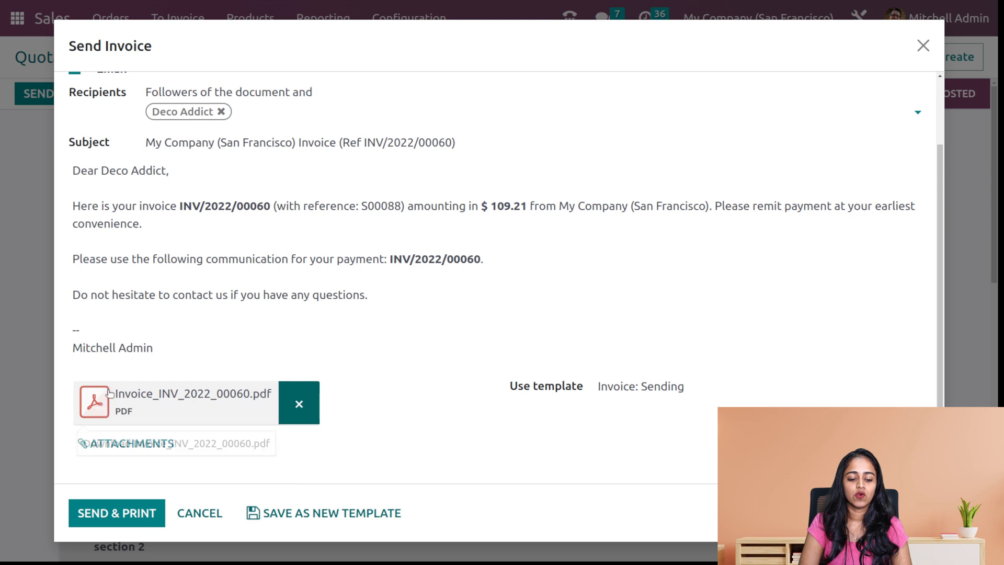
click(94, 402)
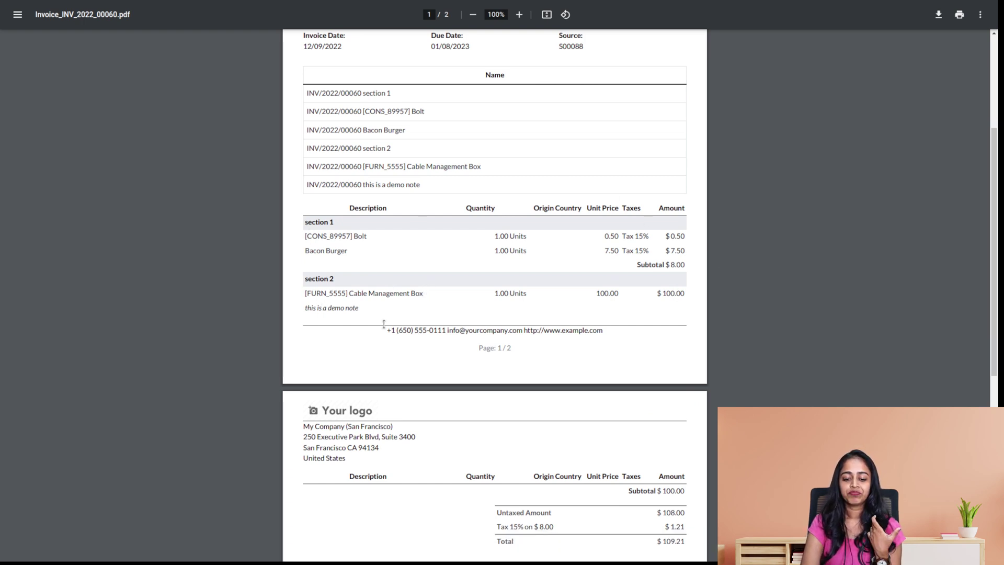
mouse_move(314, 326)
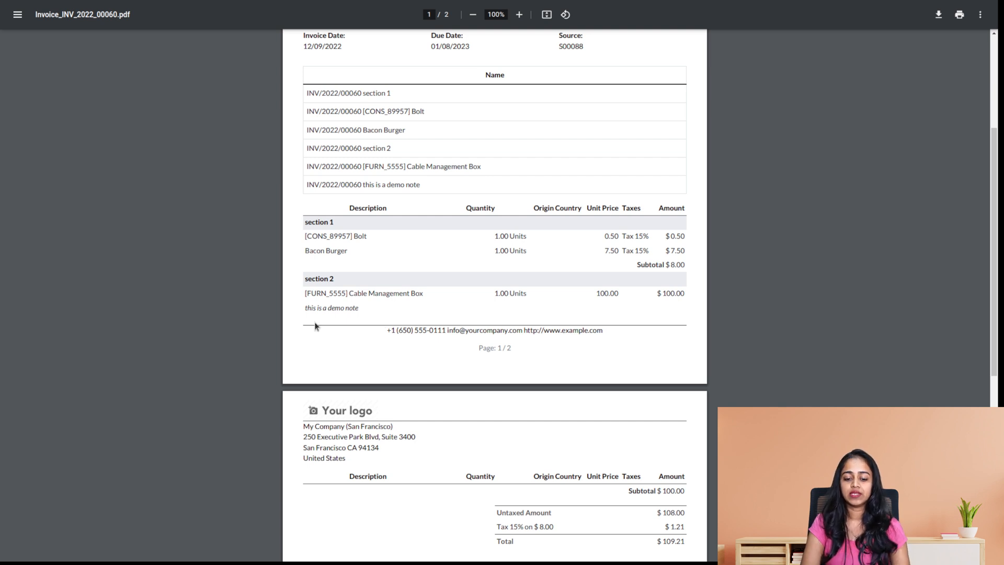
mouse_move(356, 276)
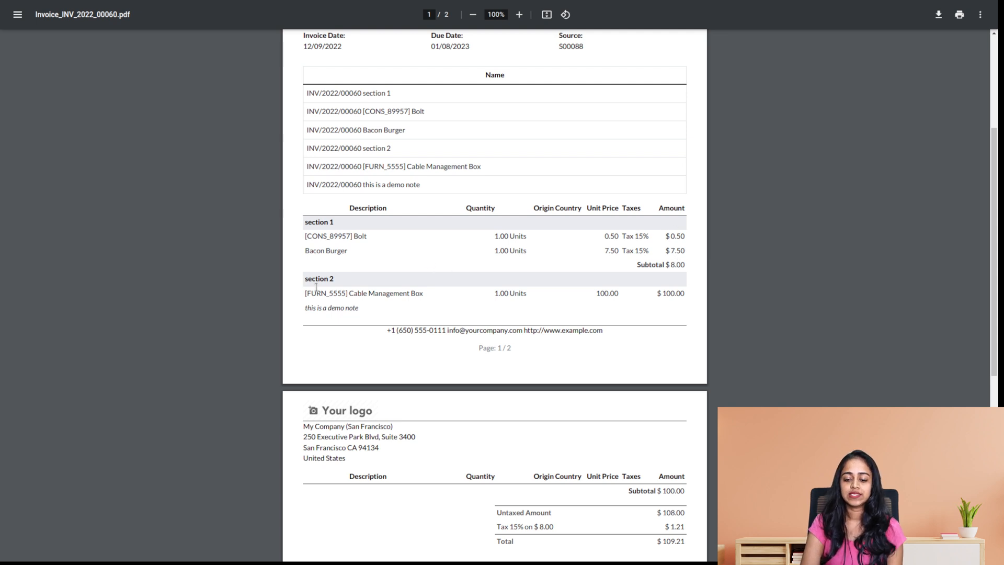
mouse_move(675, 482)
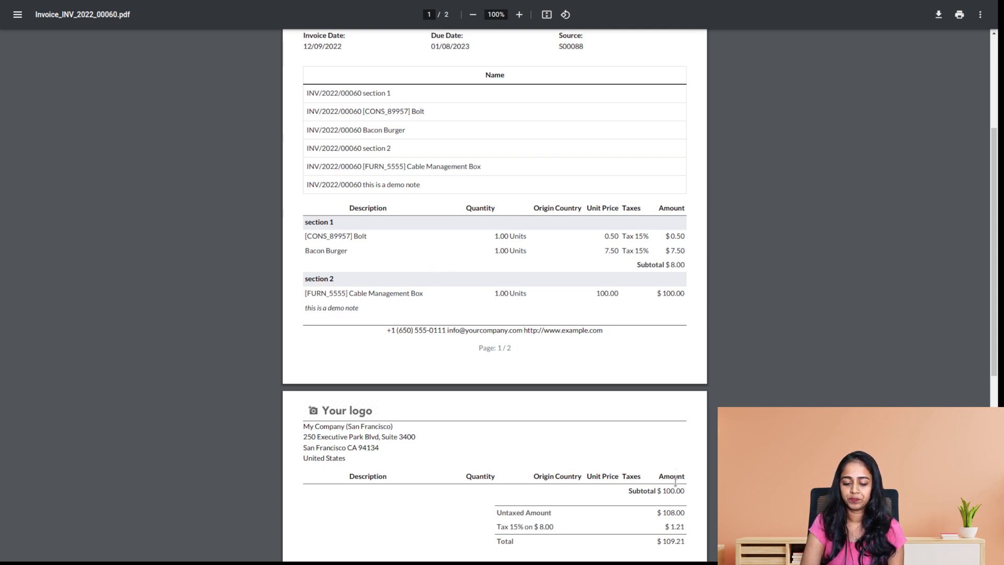